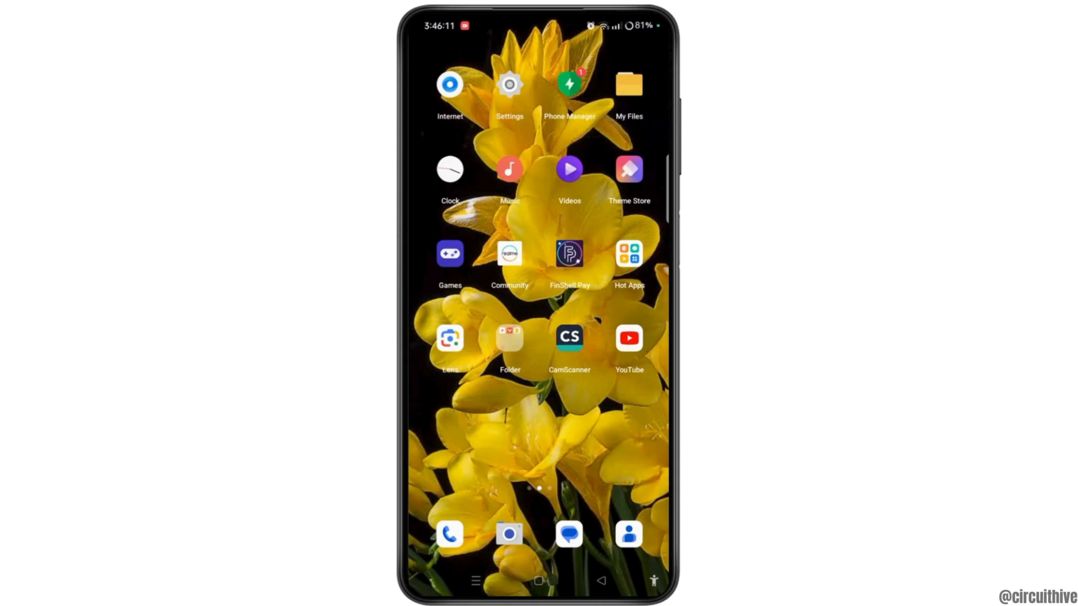
Open Android Settings and go to the Apps section
{"action": "left_click", "coordinate": [508, 84]}
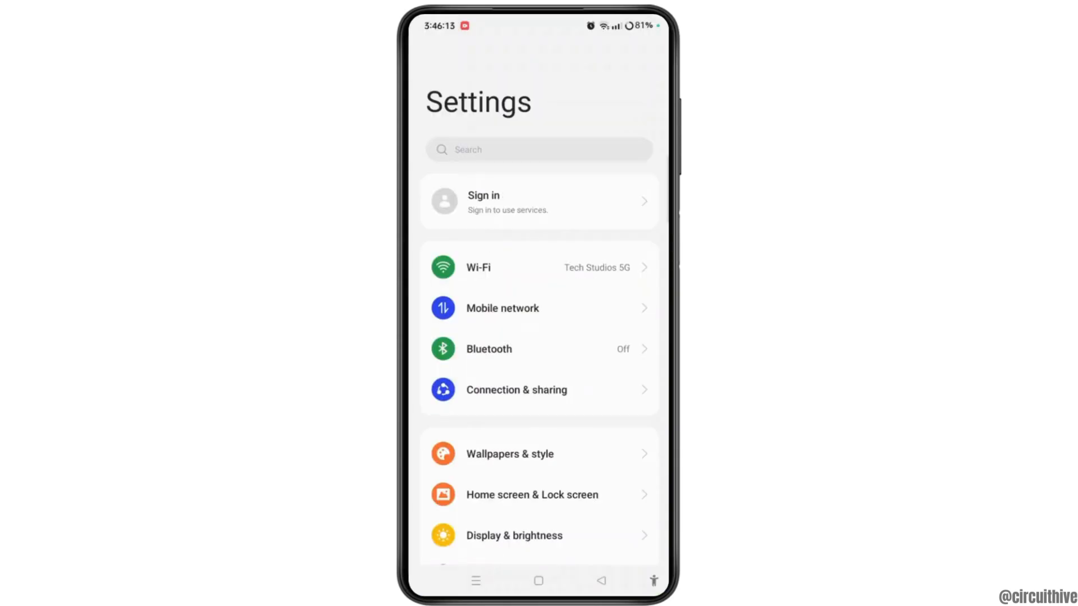
{"action": "scroll", "scroll_direction": "down", "scroll_amount": 3}
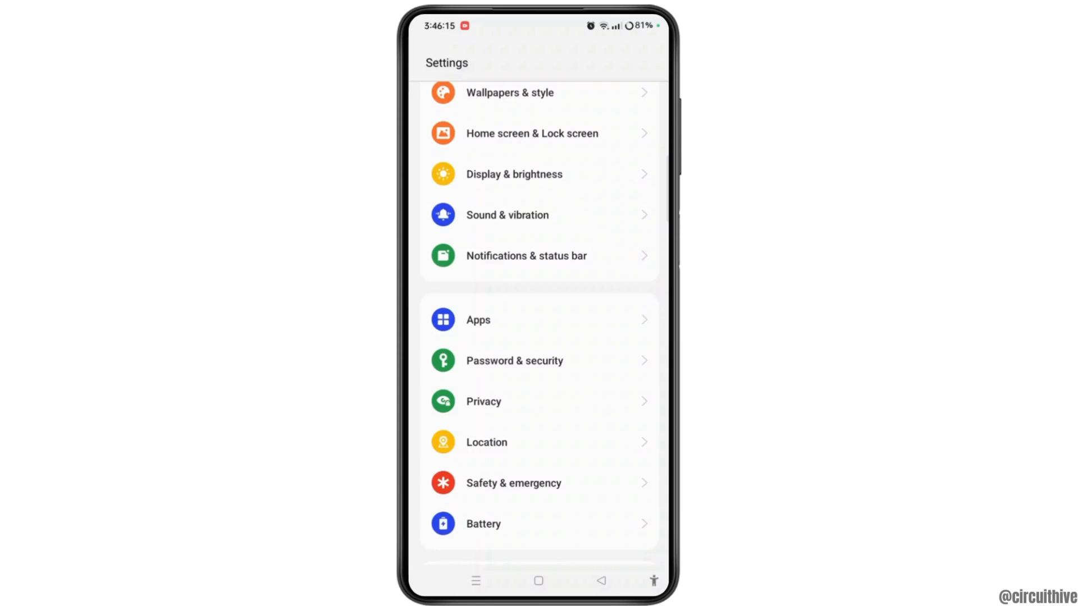
{"action": "left_click", "coordinate": [477, 319]}
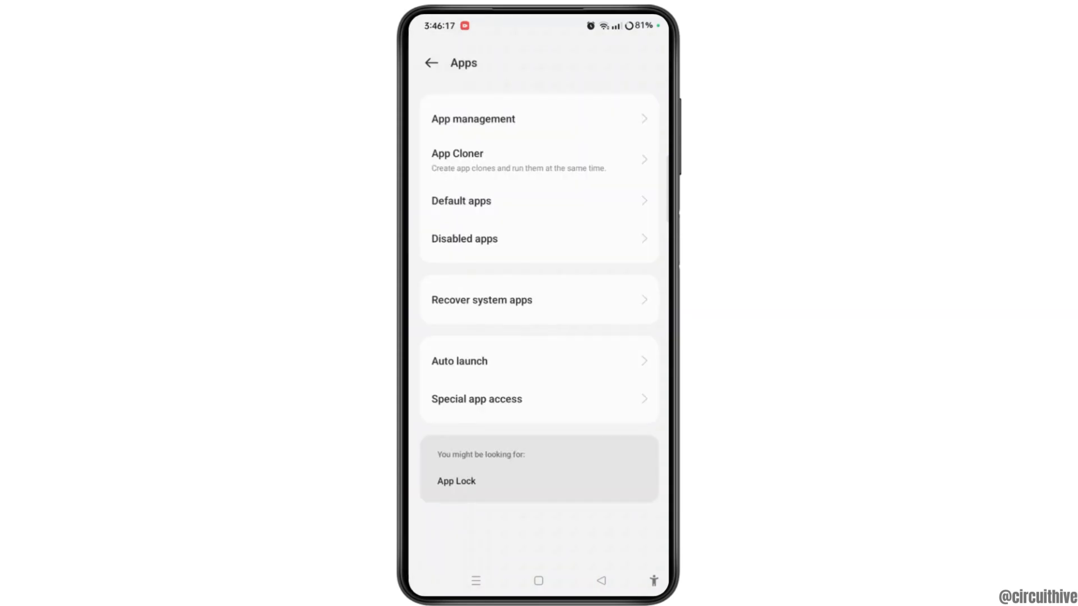
In App management, search for 'aetherSx2' to reach its app info page
{"action": "left_click", "coordinate": [472, 119]}
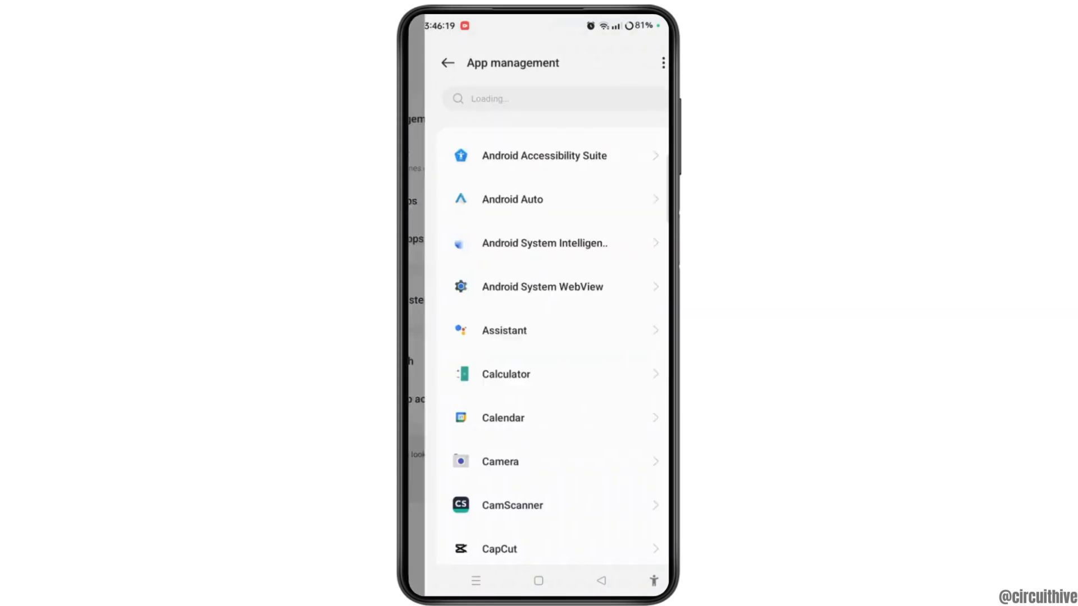
{"action": "scroll", "scroll_direction": "down", "scroll_amount": 3}
{"action": "type", "text": "a"}
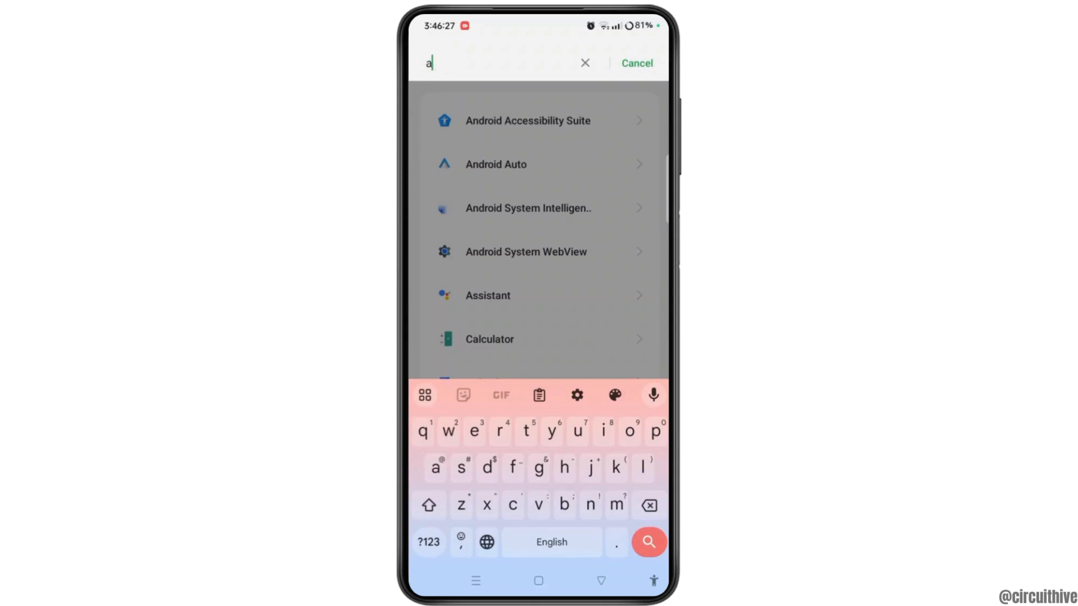
{"action": "type", "text": "ether"}
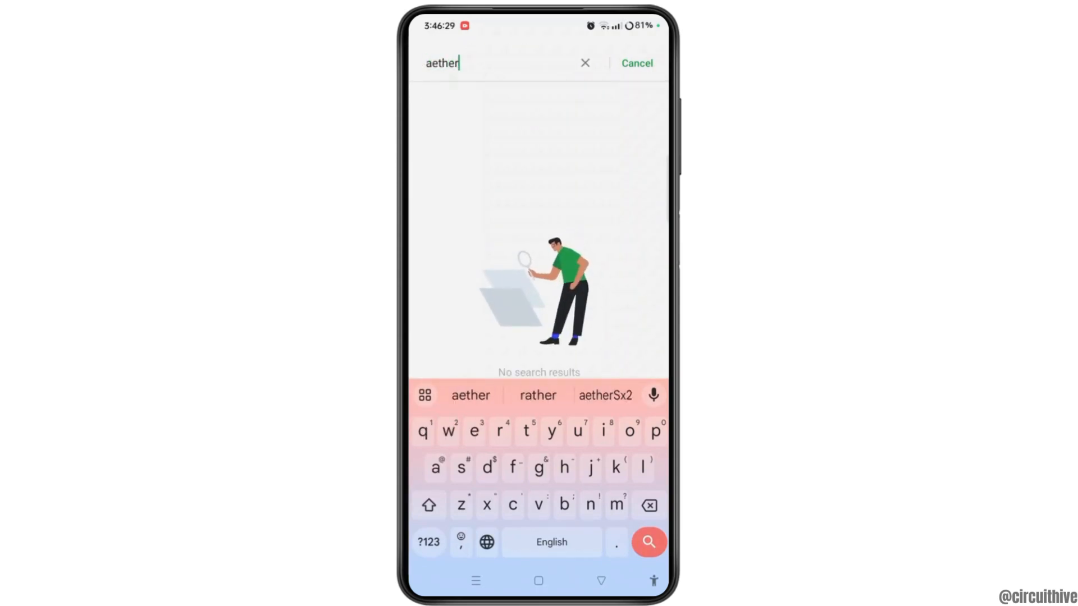
{"action": "type", "text": "Sx"}
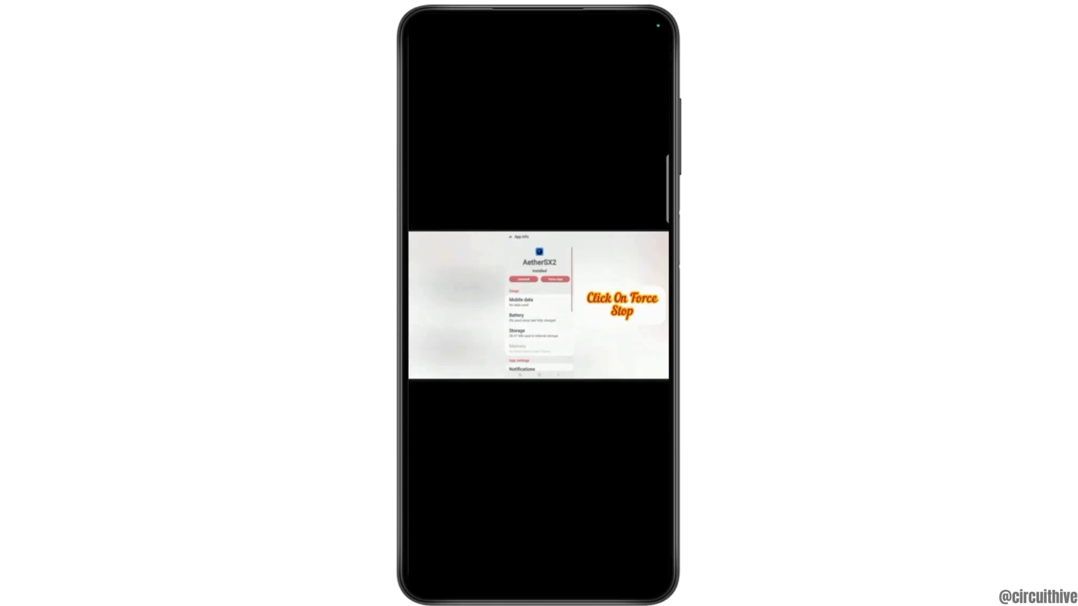
Force-stop AetherSX2 and open its Storage details
{"action": "left_click", "coordinate": [555, 279]}
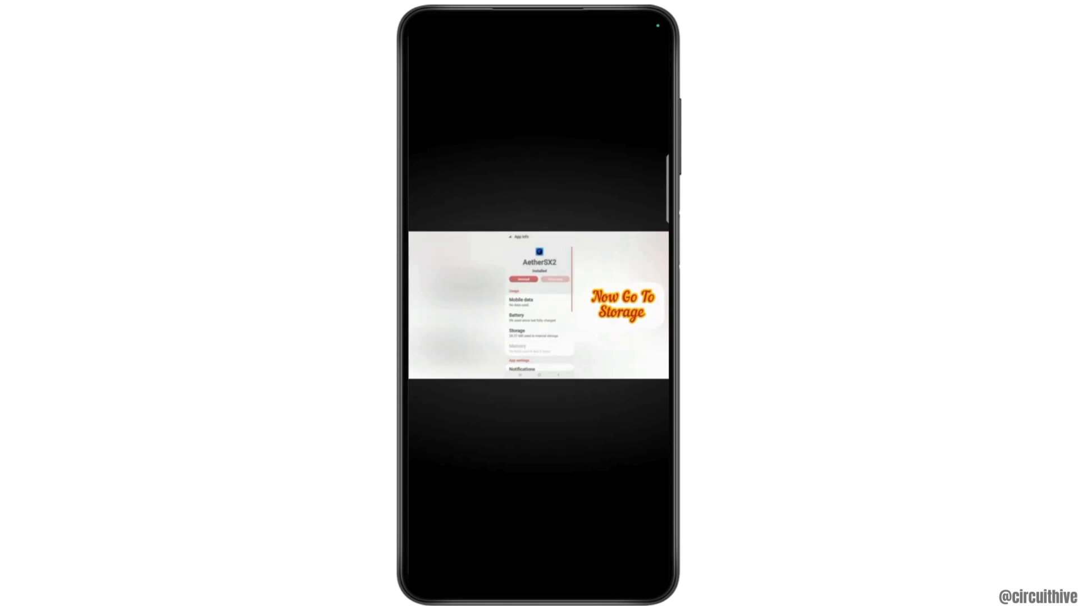
{"action": "left_click", "coordinate": [539, 334]}
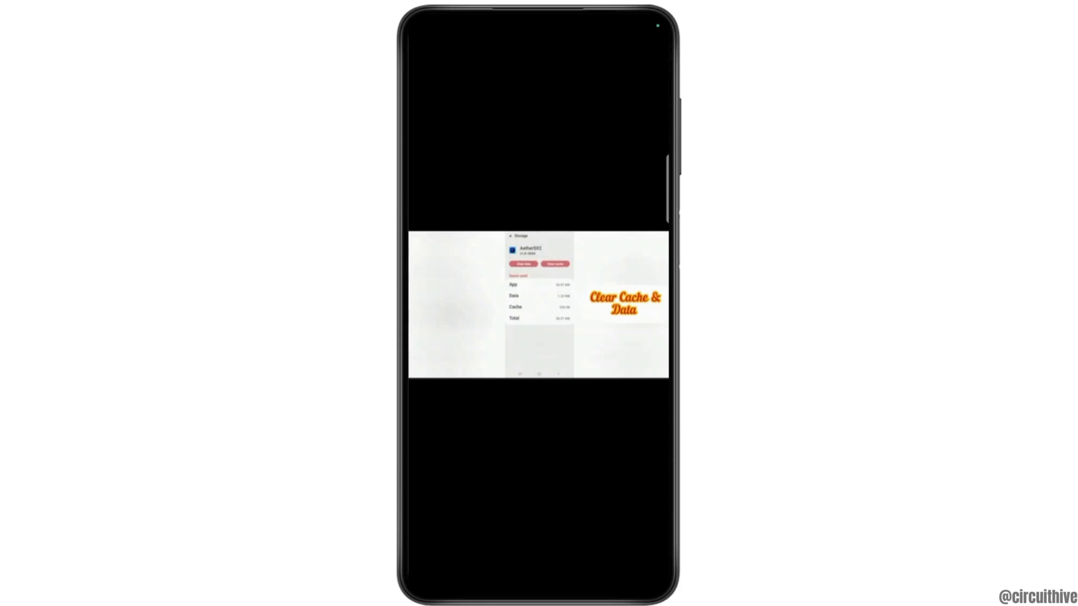
Clear AetherSX2's cache and data from its Storage page
{"action": "left_click", "coordinate": [522, 264]}
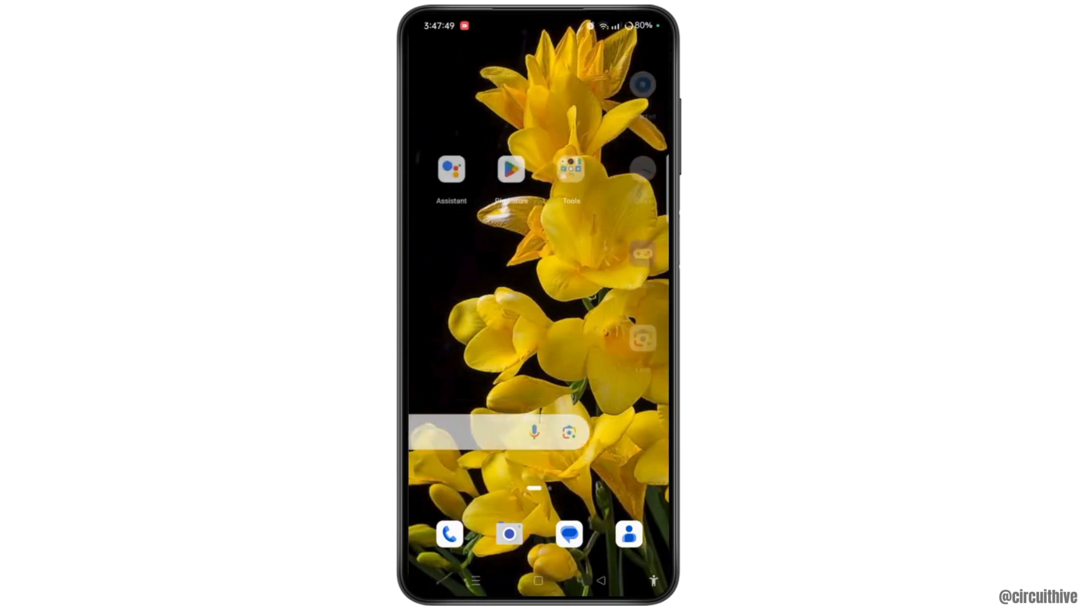
Search the Play Store for AetherSX2 and open its listing to check for updates
{"action": "left_click", "coordinate": [511, 169]}
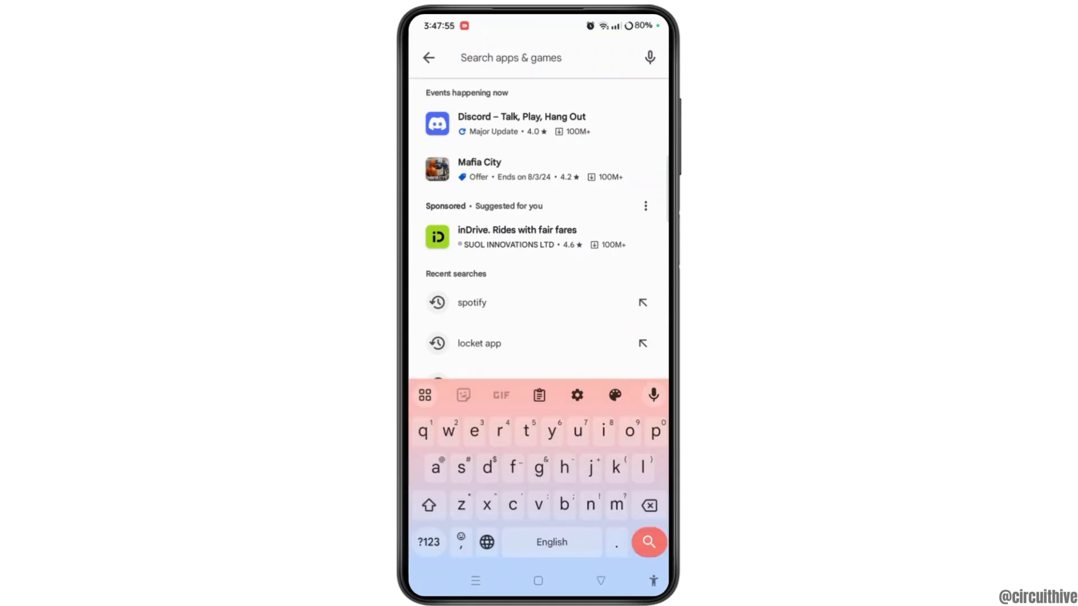
{"action": "left_click", "coordinate": [428, 58]}
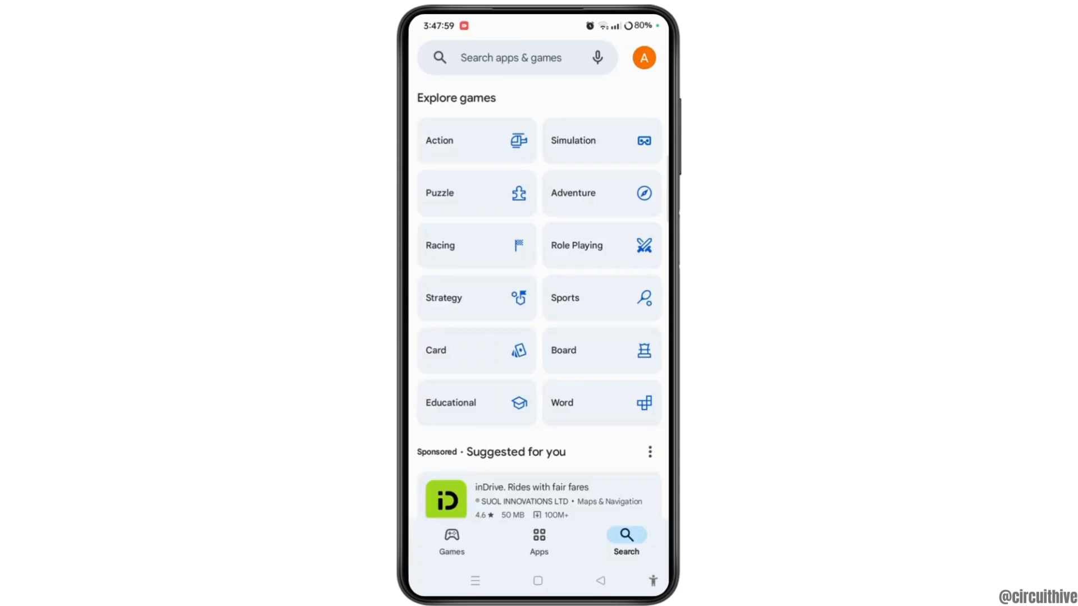
{"action": "left_click", "coordinate": [512, 57]}
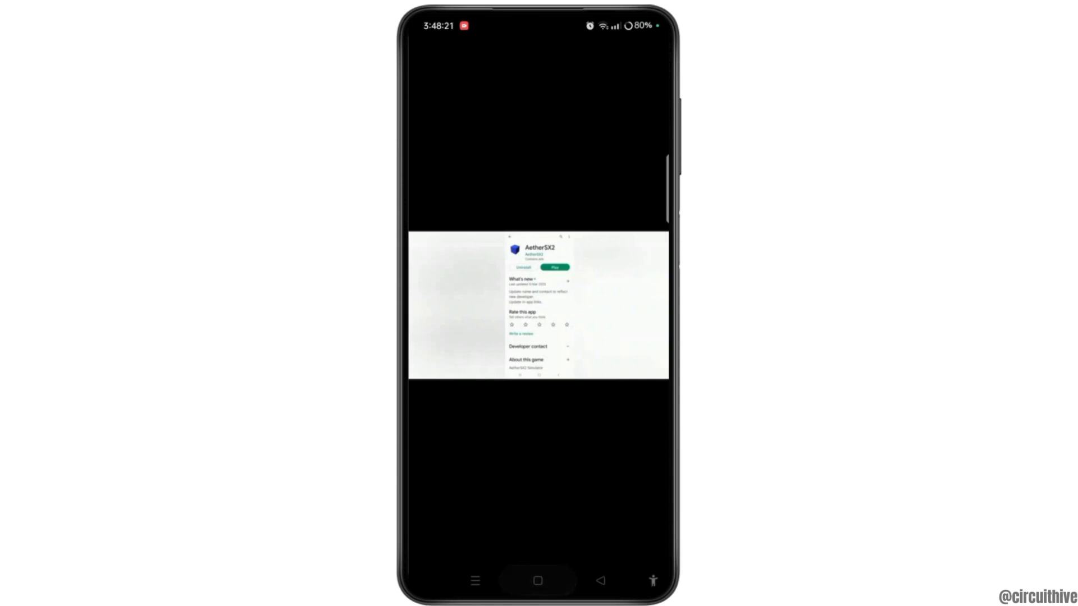
Return home, swipe to the other page, and hold power for the restart menu
{"action": "left_click", "coordinate": [538, 581]}
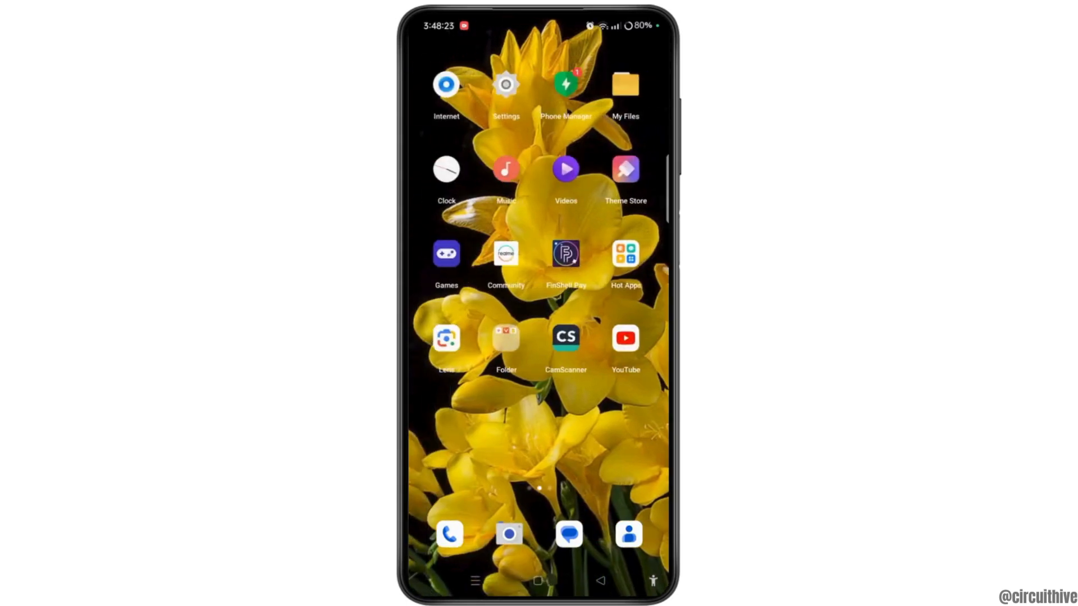
{"action": "scroll", "scroll_direction": "left", "scroll_amount": 3}
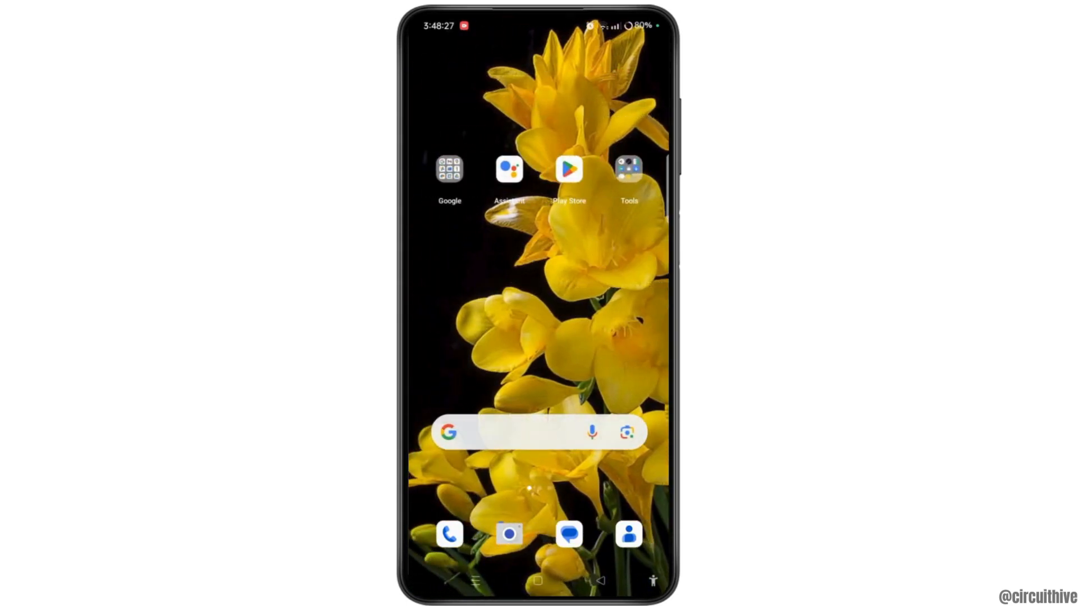
{"action": "key", "text": "power"}
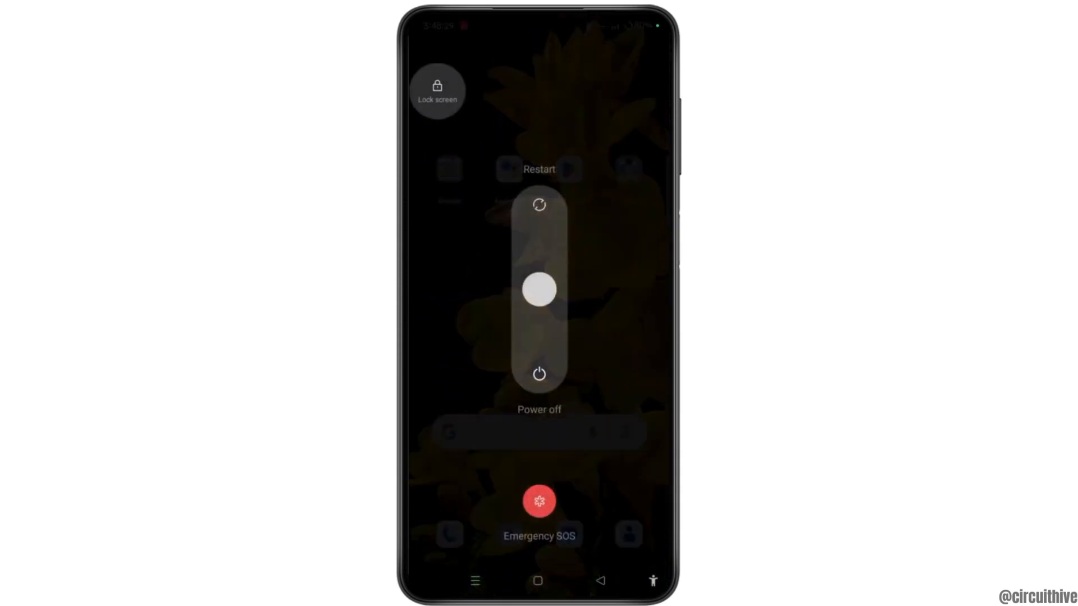